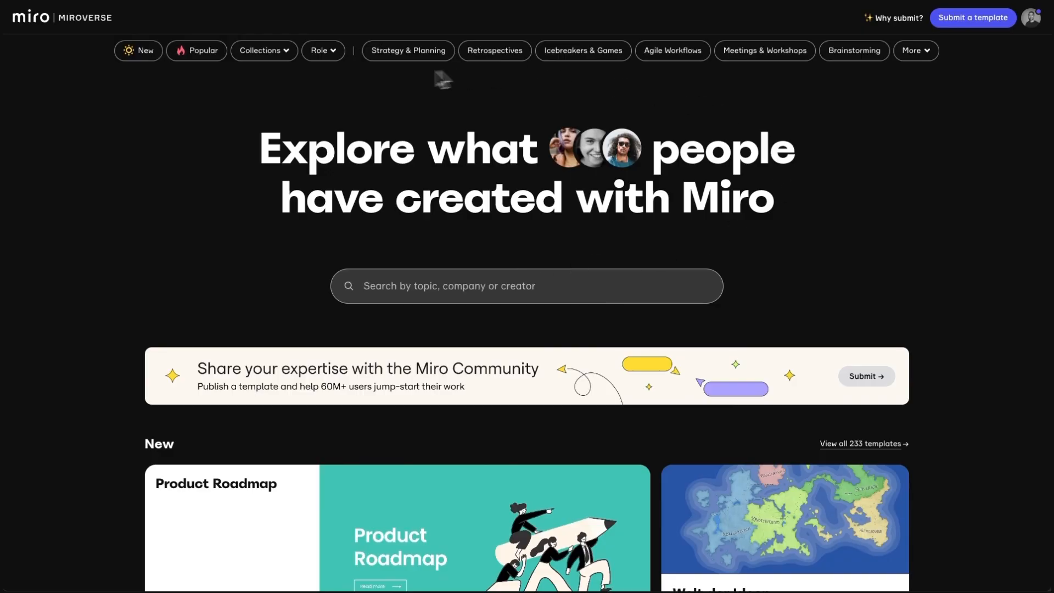
- Paste the Icebreaker instructions and cone-assembly grid into the frame, then deselect the content
scroll(down, 3)
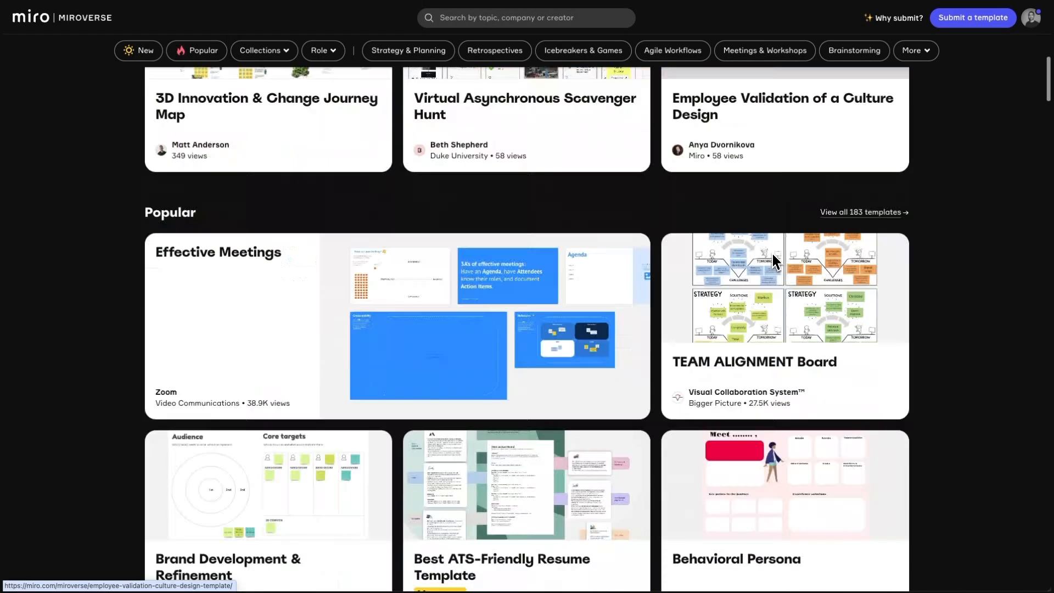
scroll(down, 3)
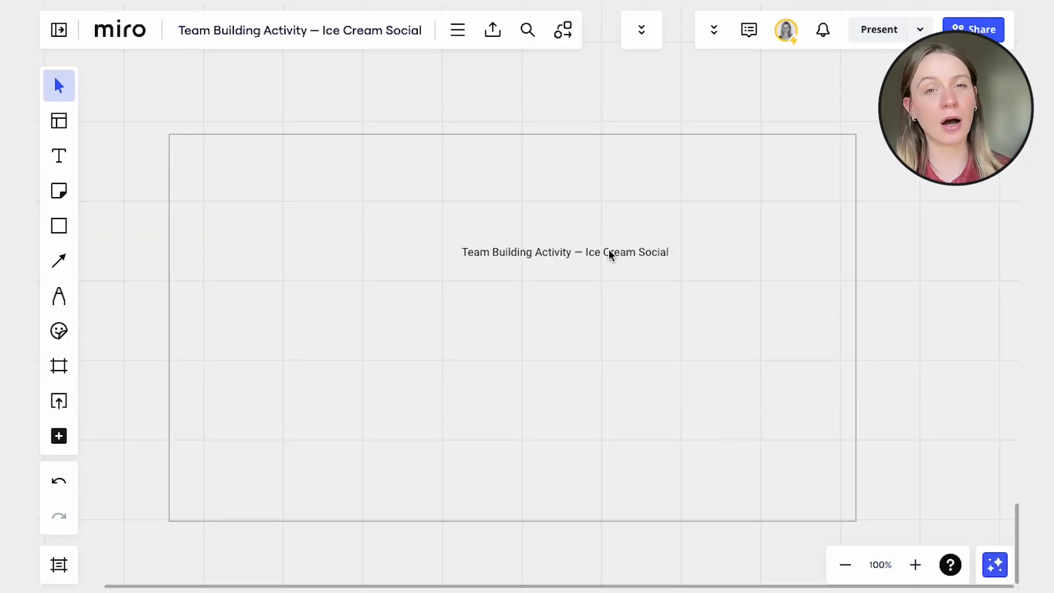
click(510, 253)
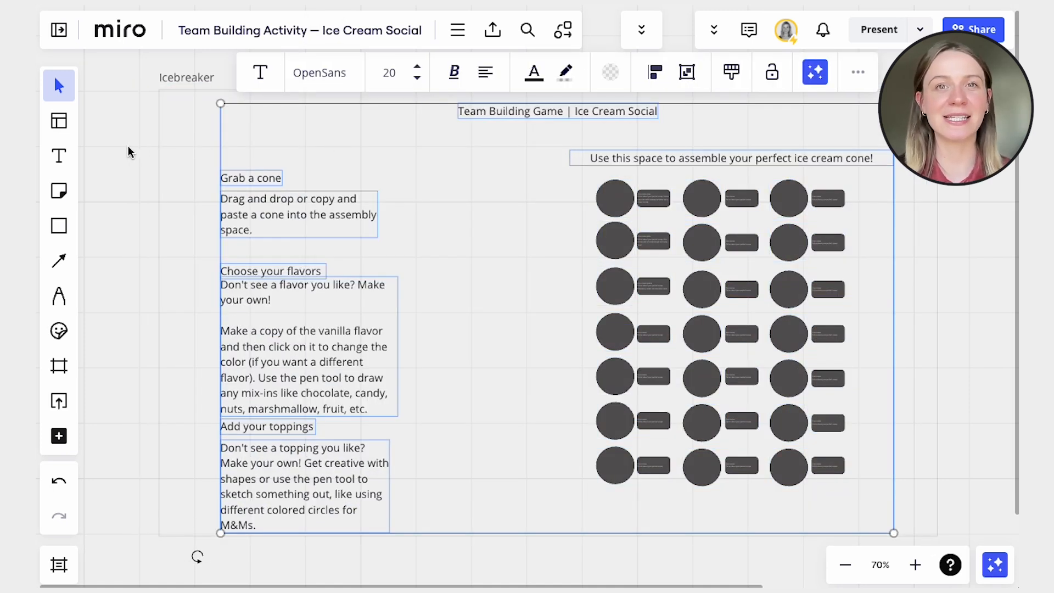
click(129, 152)
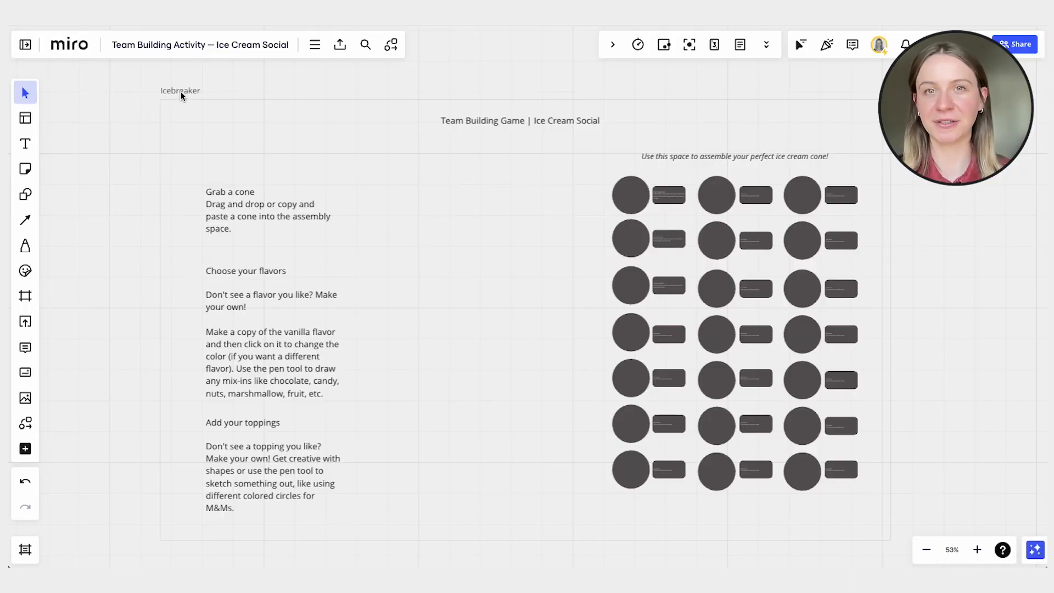
- Give the Icebreaker frame a cream fill and set the assembly area's background to No color
click(476, 75)
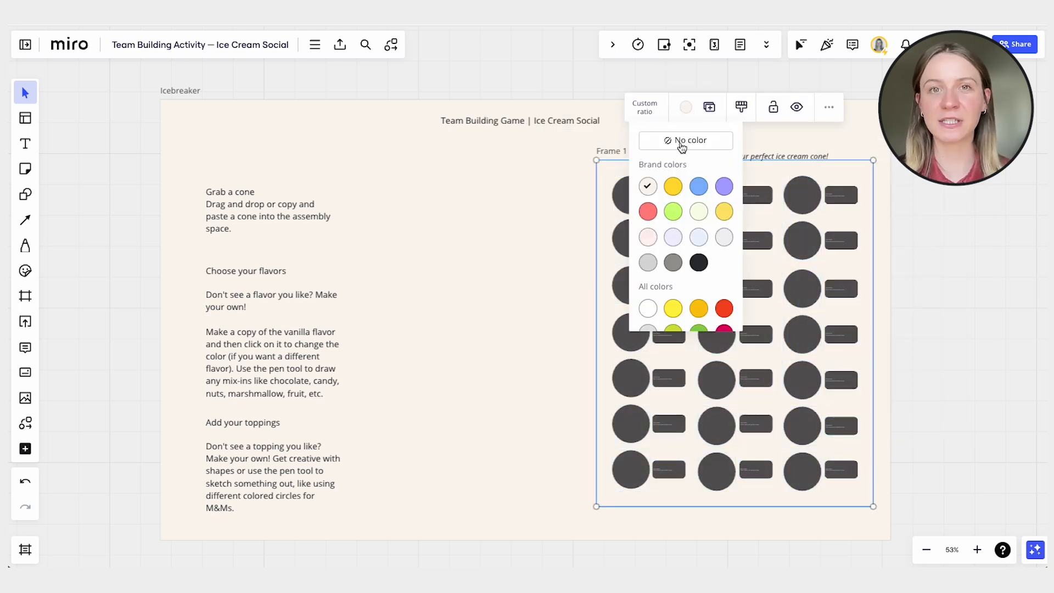
click(686, 140)
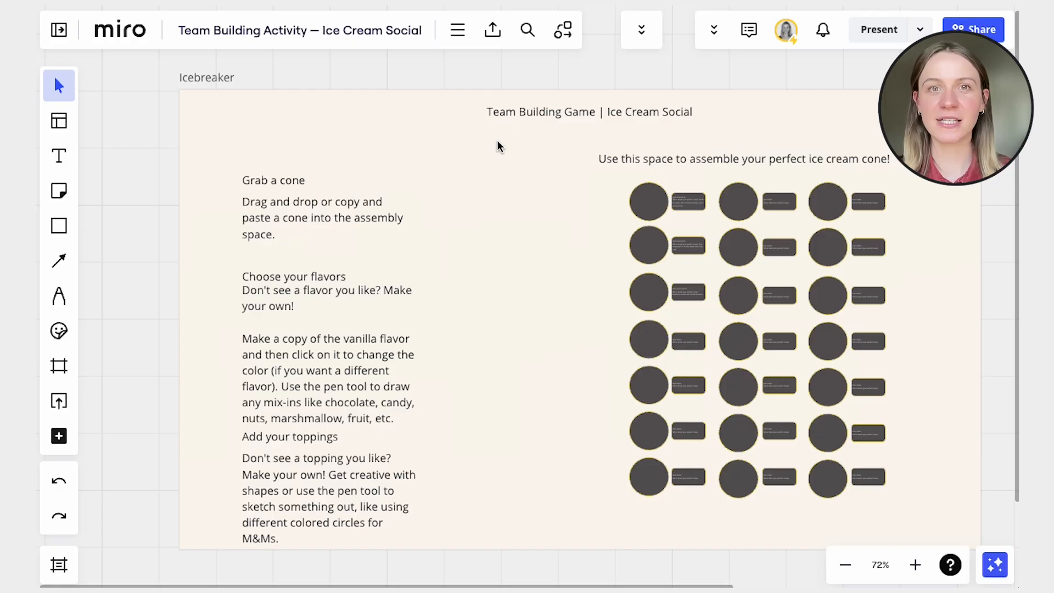
- Enlarge and bold the board title, then shrink and italicise the assembly caption
click(589, 112)
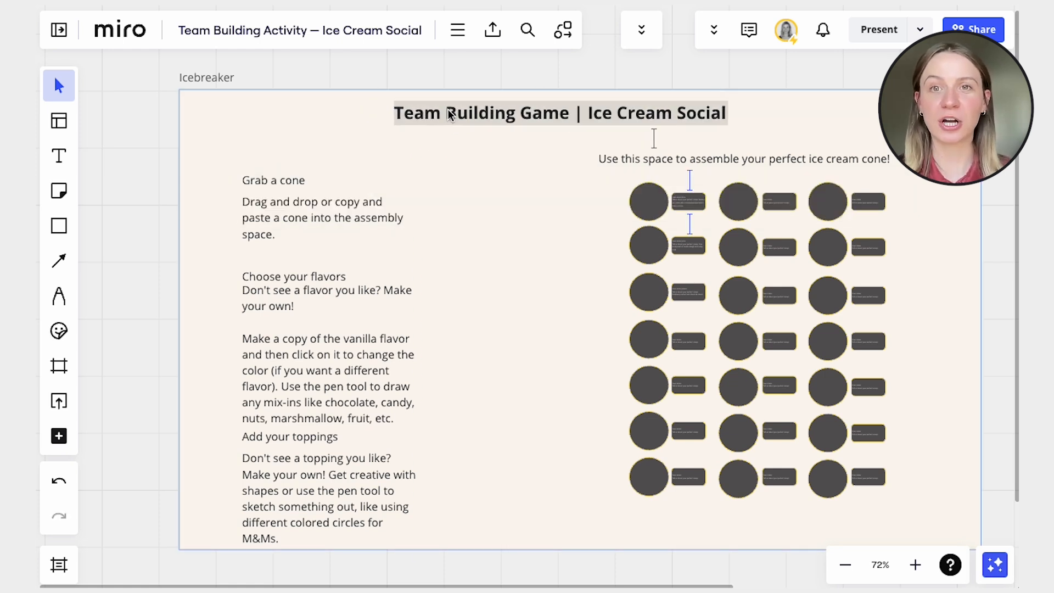
click(726, 158)
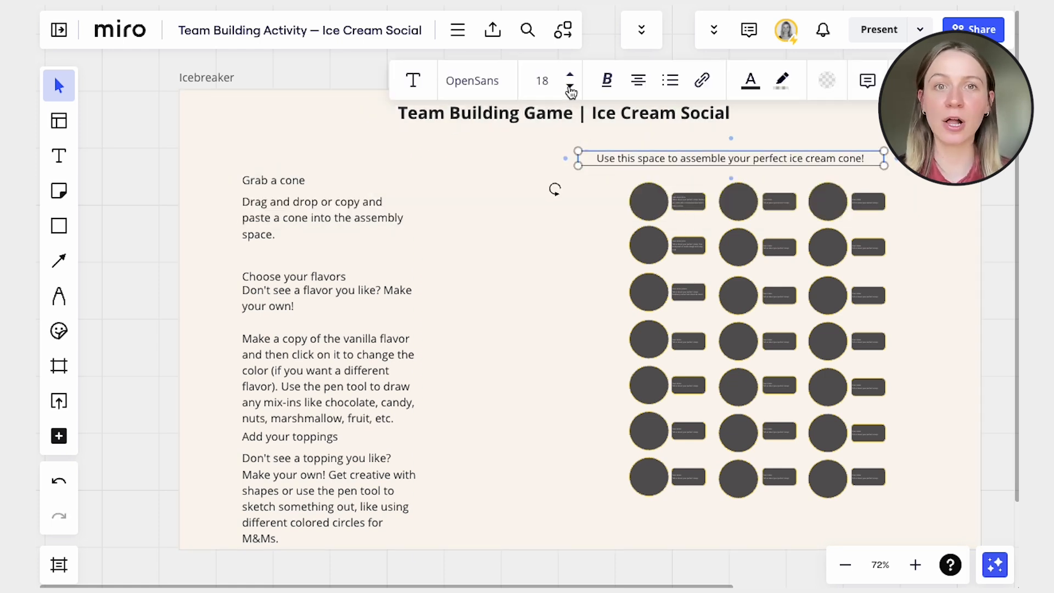
click(570, 86)
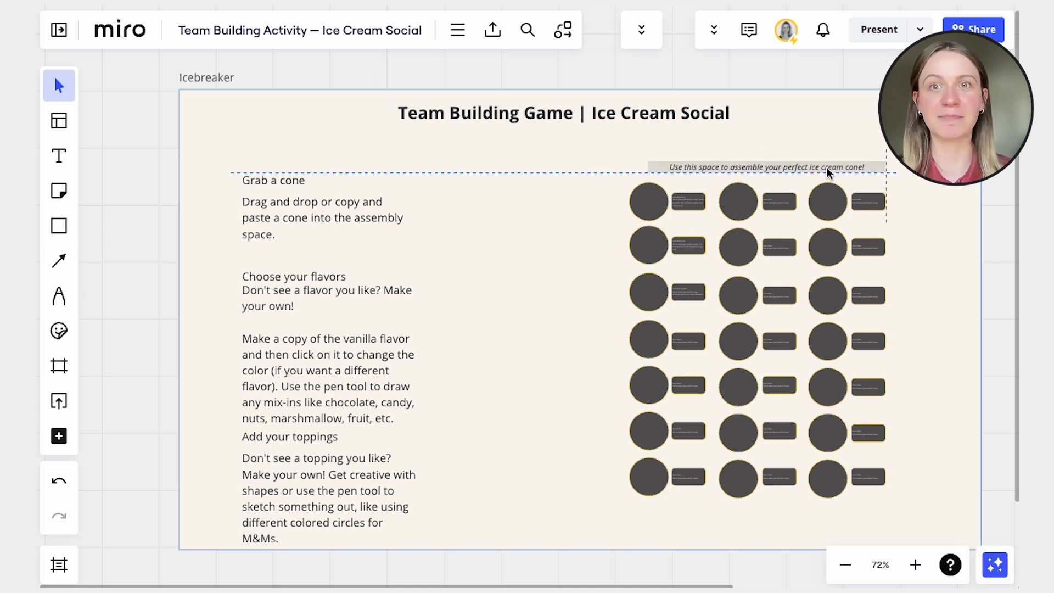
- Raise the three step headings to font size 24 and make them bold
click(273, 180)
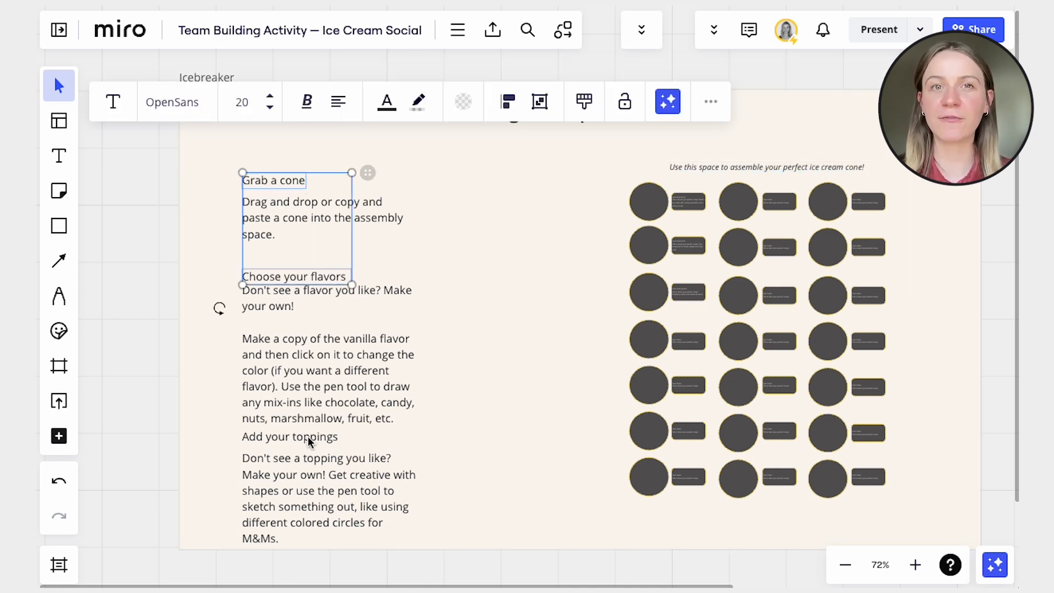
click(270, 97)
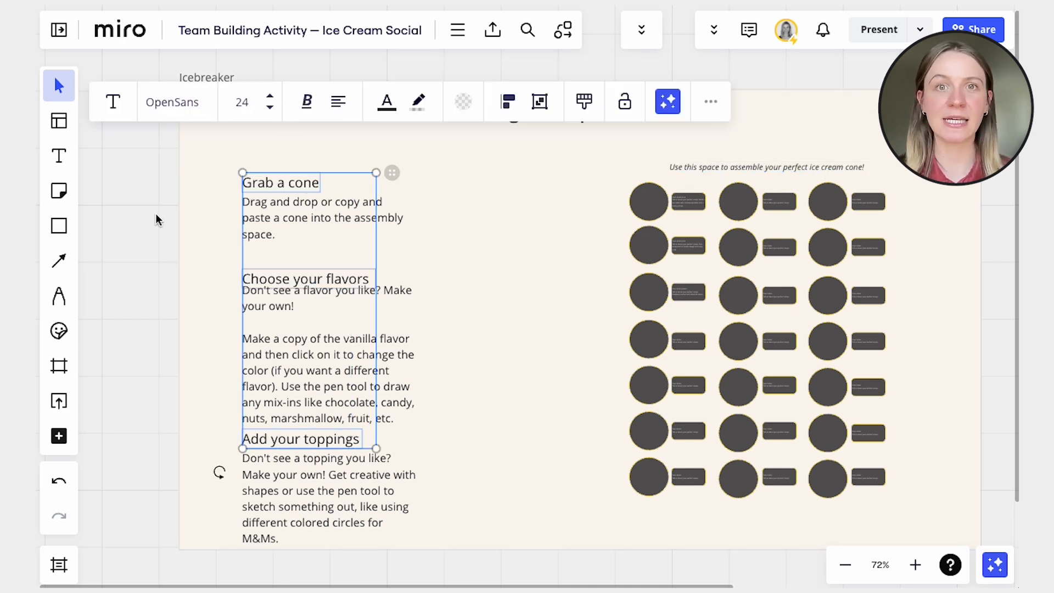
click(155, 219)
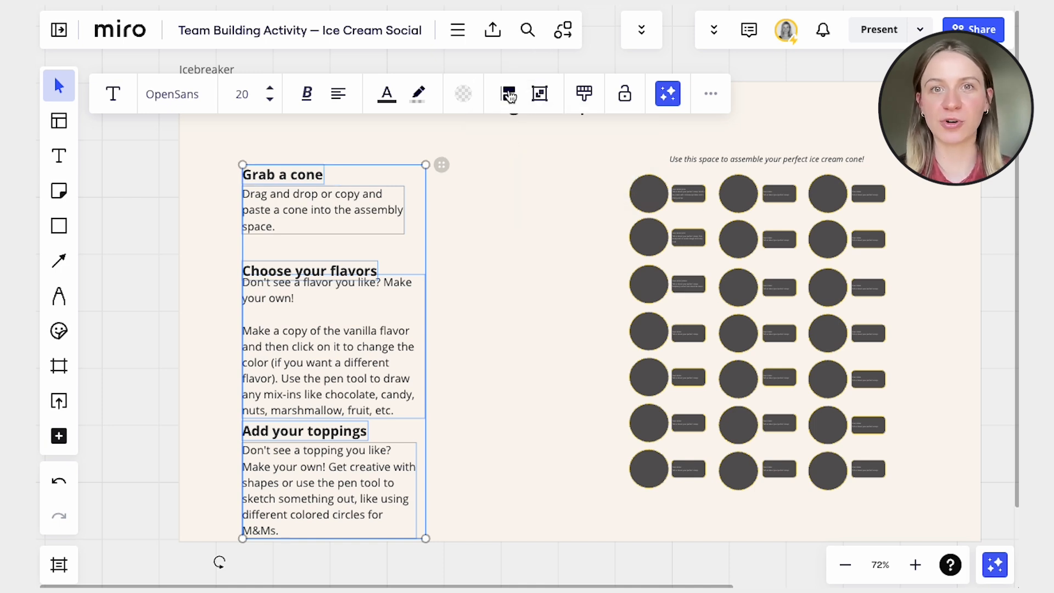
- Distribute the instruction text boxes evenly in one aligned column, then deselect them
click(508, 94)
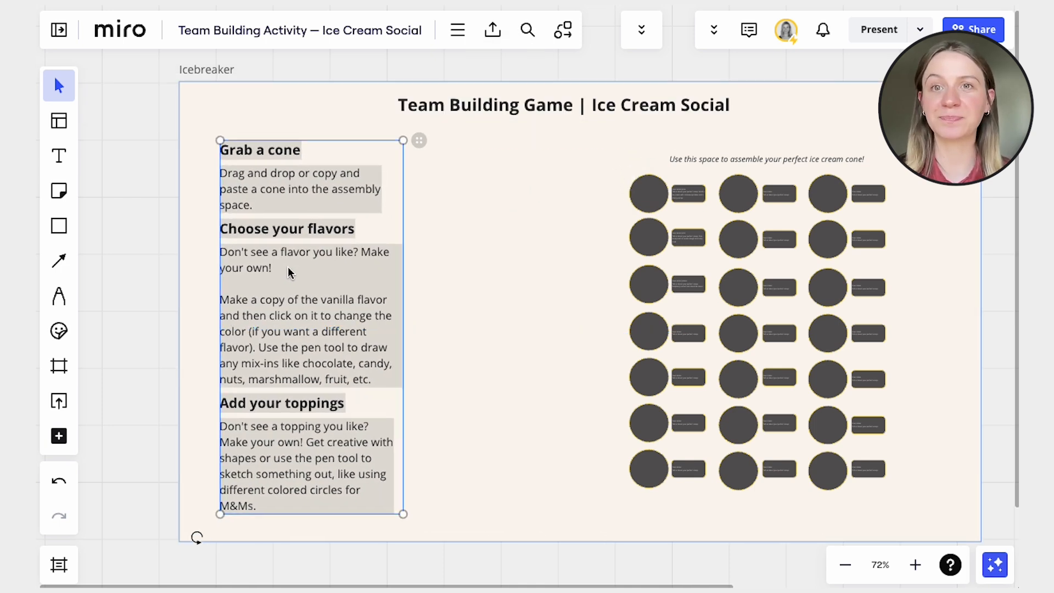
click(120, 272)
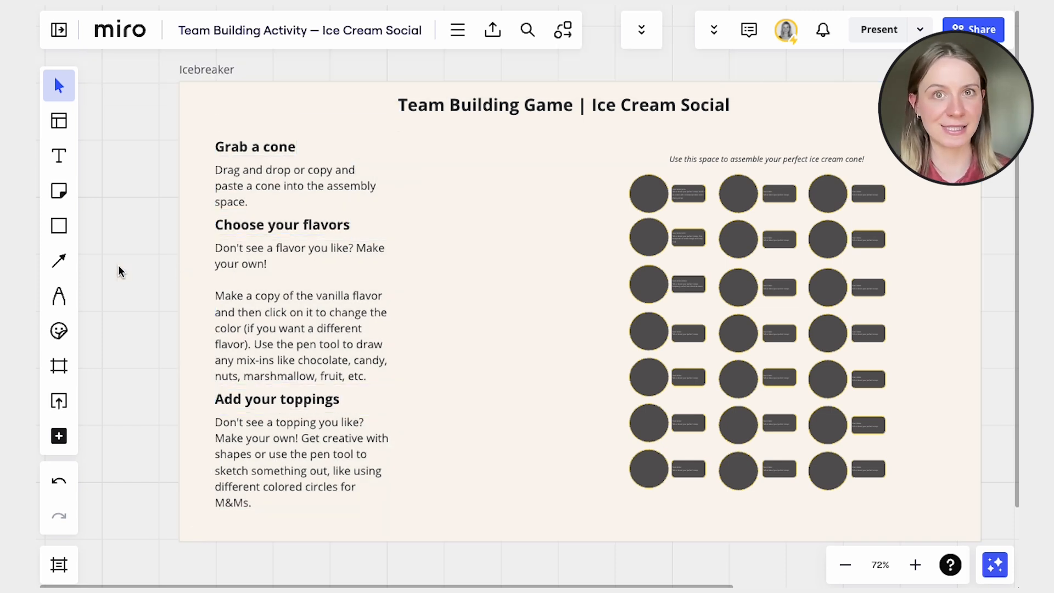
click(58, 330)
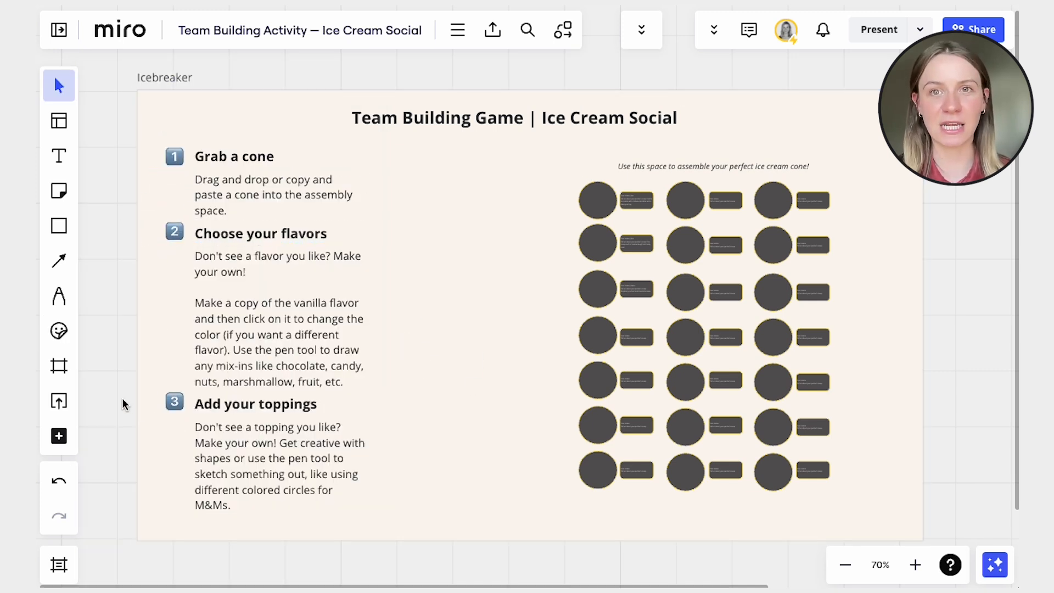
- Place number stickers 1, 2 and 3 to the left of the three step headings
scroll(down, 3)
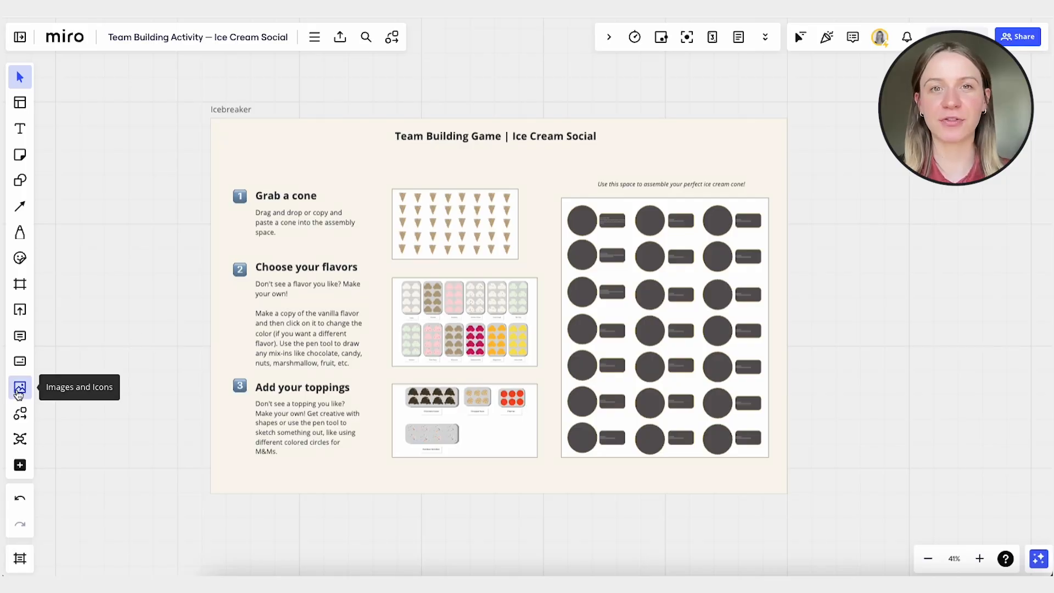
- Search the Images and Icons library for 'ice cream' photos
click(20, 387)
text(ice cream)
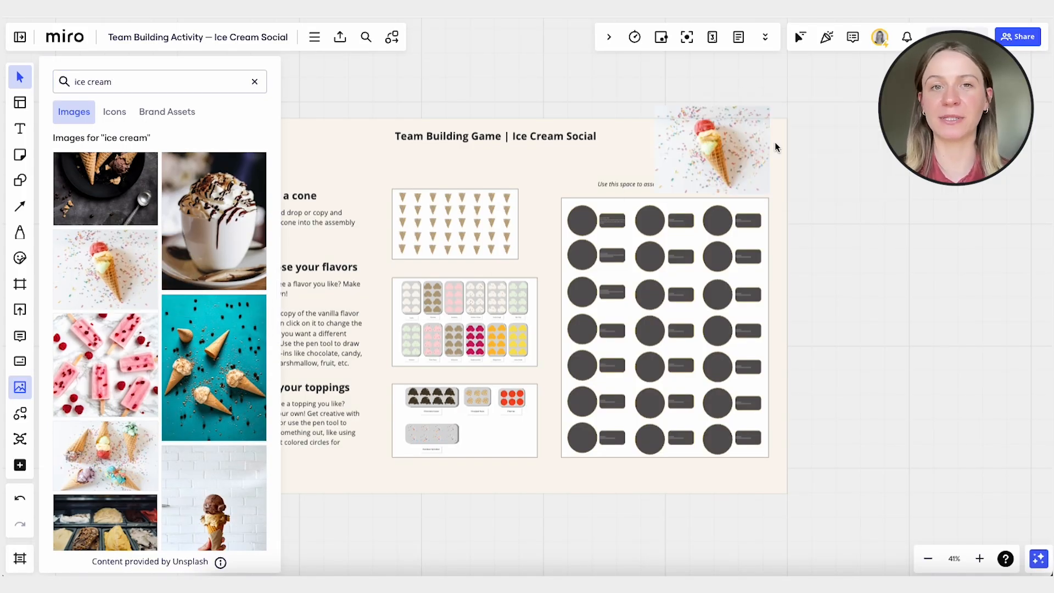
click(711, 150)
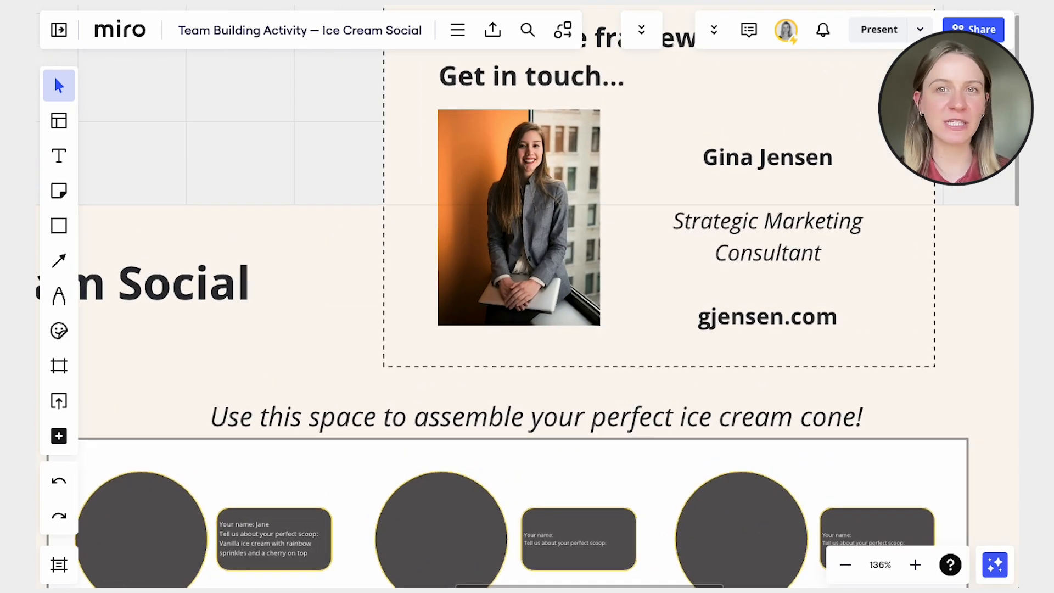
- Scale down the 'Get in touch' contact card and position it under the Icebreaker frame's bottom-left
scroll(down, 3)
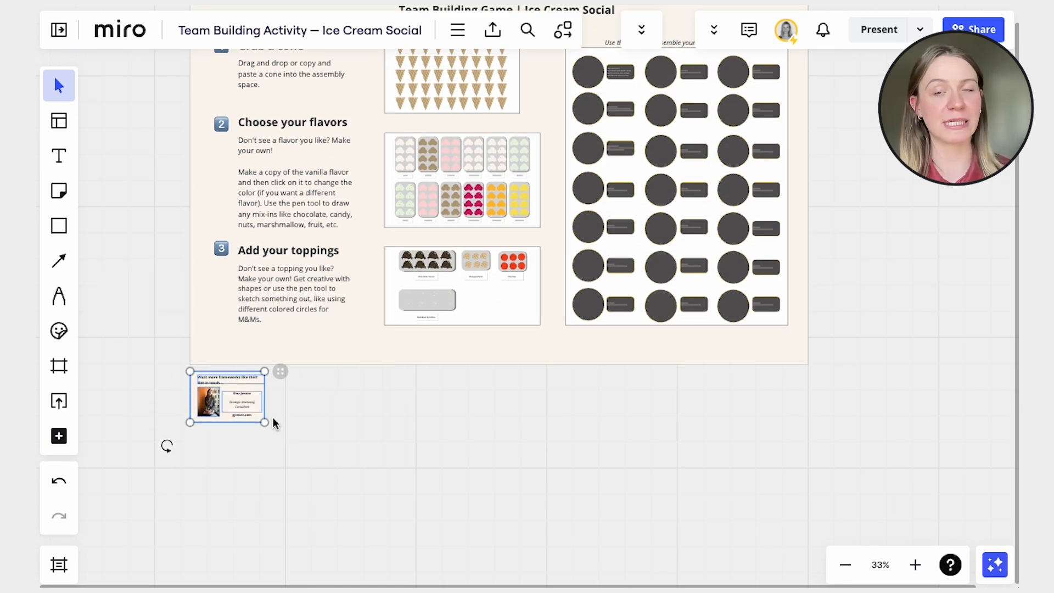
scroll(down, 3)
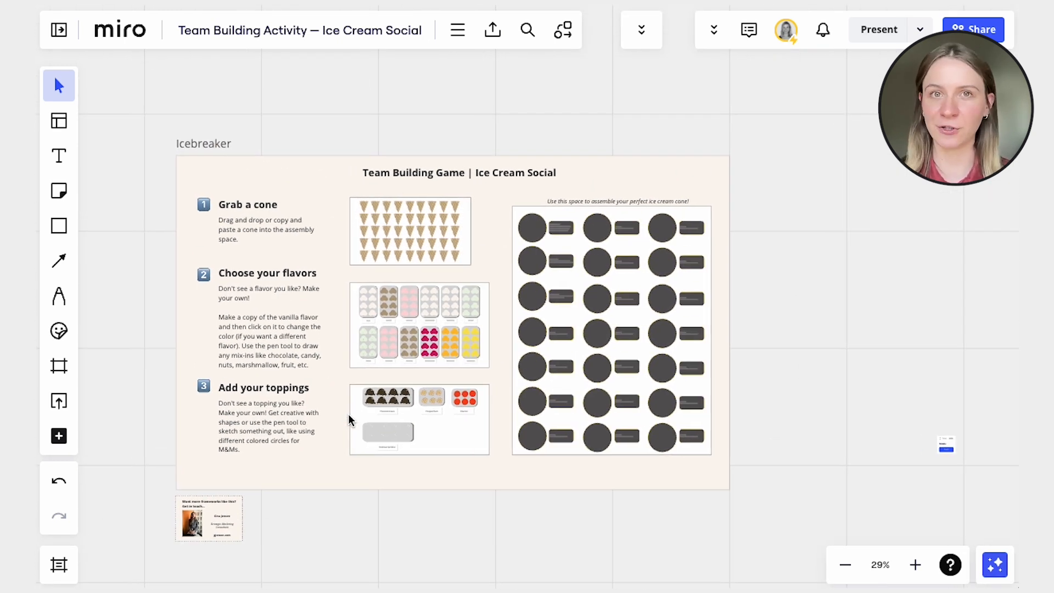
click(457, 30)
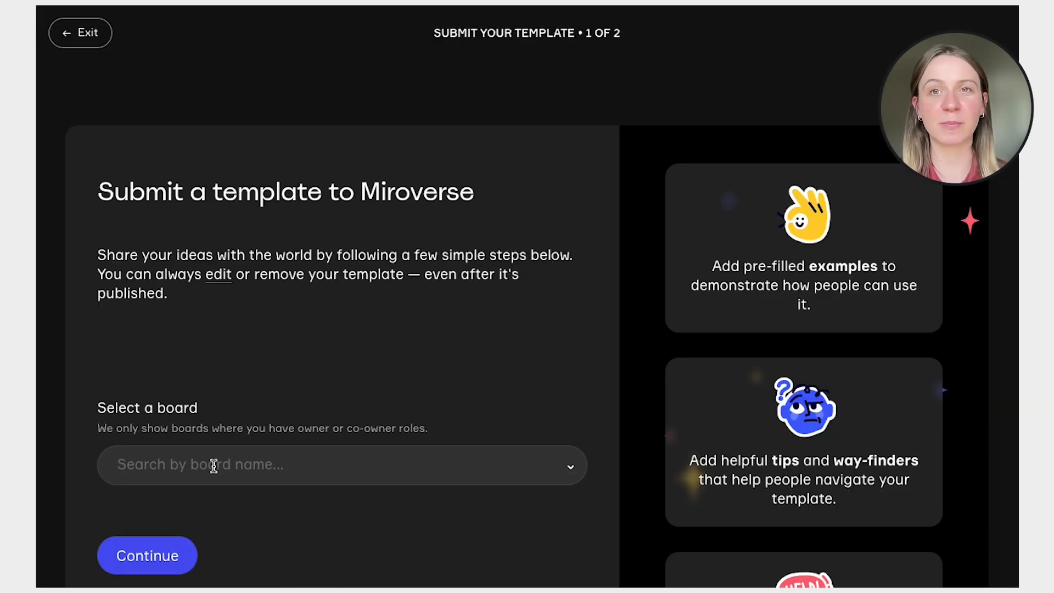
- Select the Ice Cream Social board in the Select a board dropdown and continue the submission
click(146, 556)
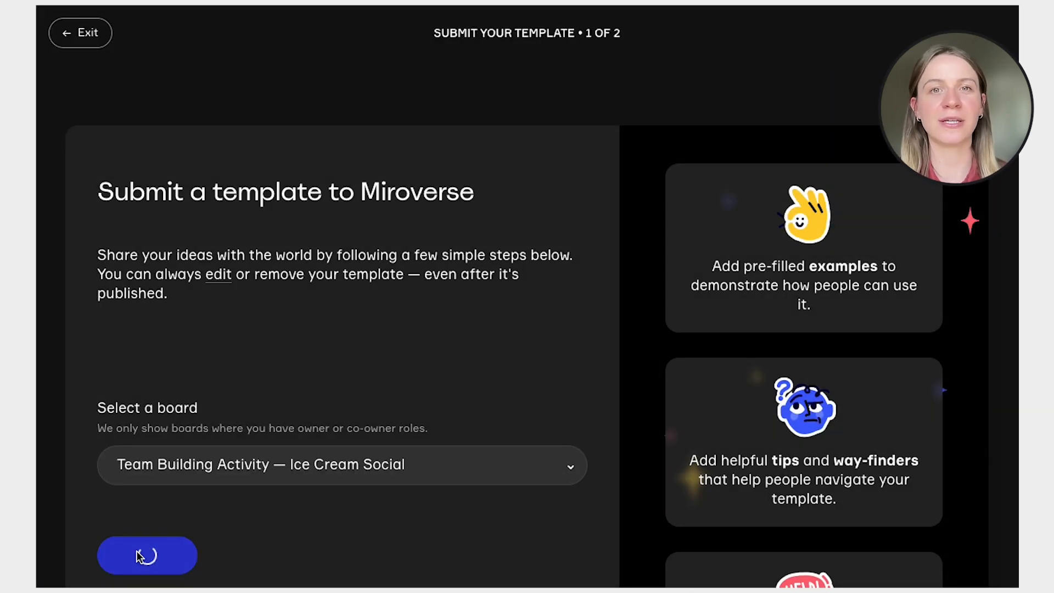
click(146, 556)
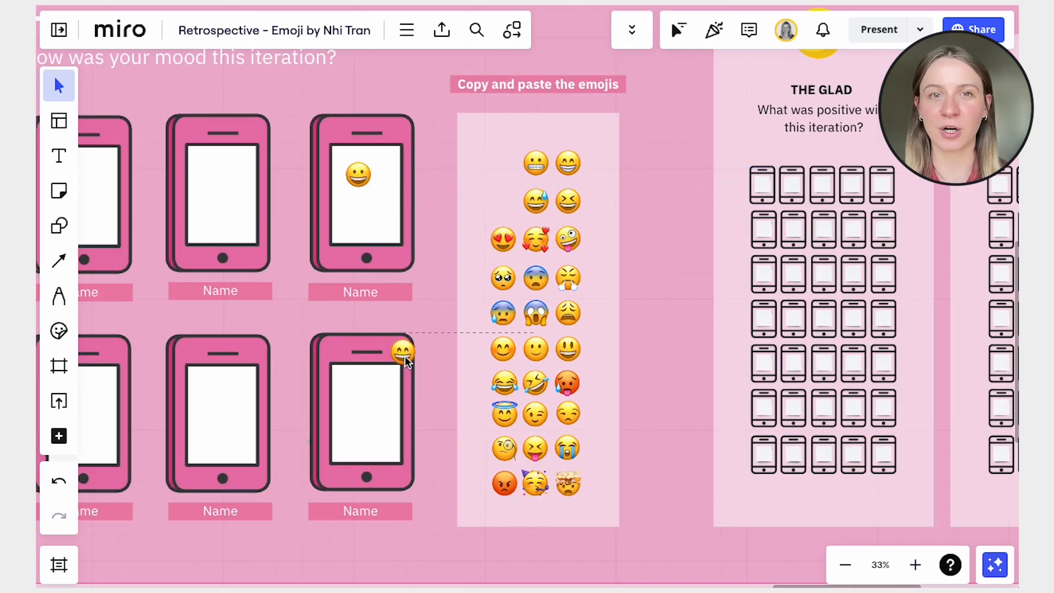
- Zoom out on the Retrospective - Emoji board to show its full template layout
scroll(down, 3)
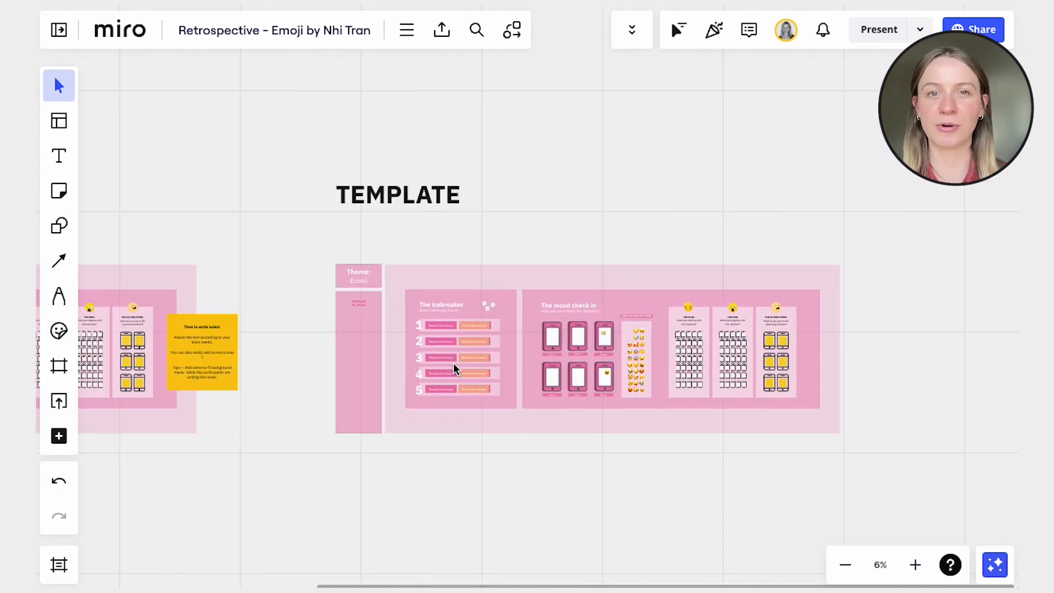